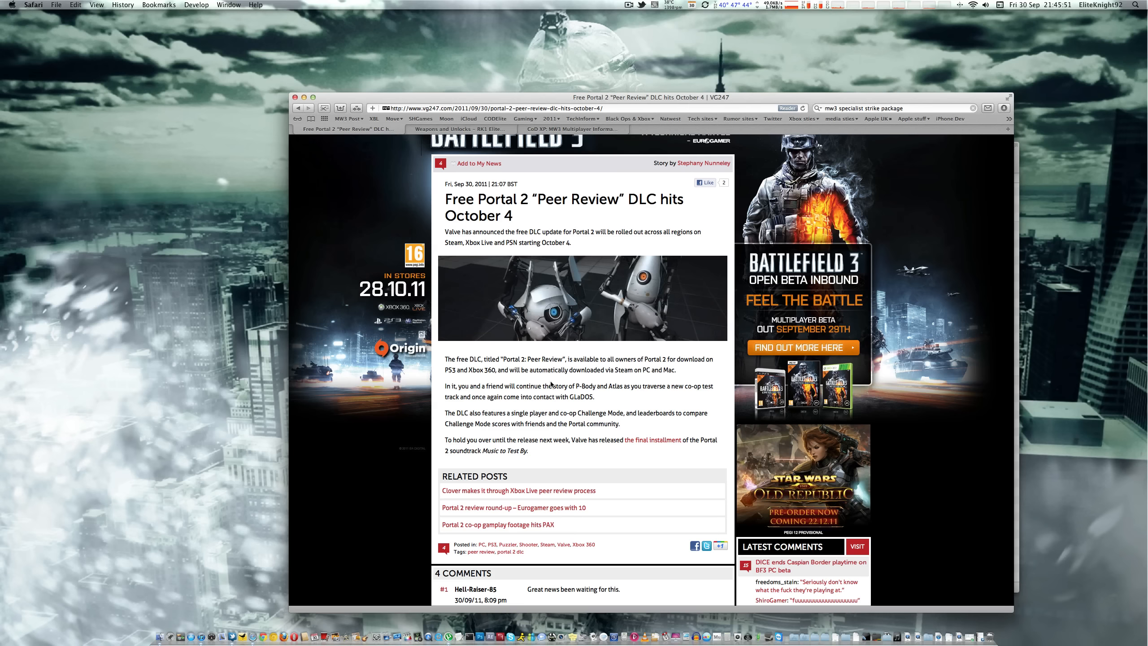
{"action": "mouse_move", "coordinate": [552, 405]}
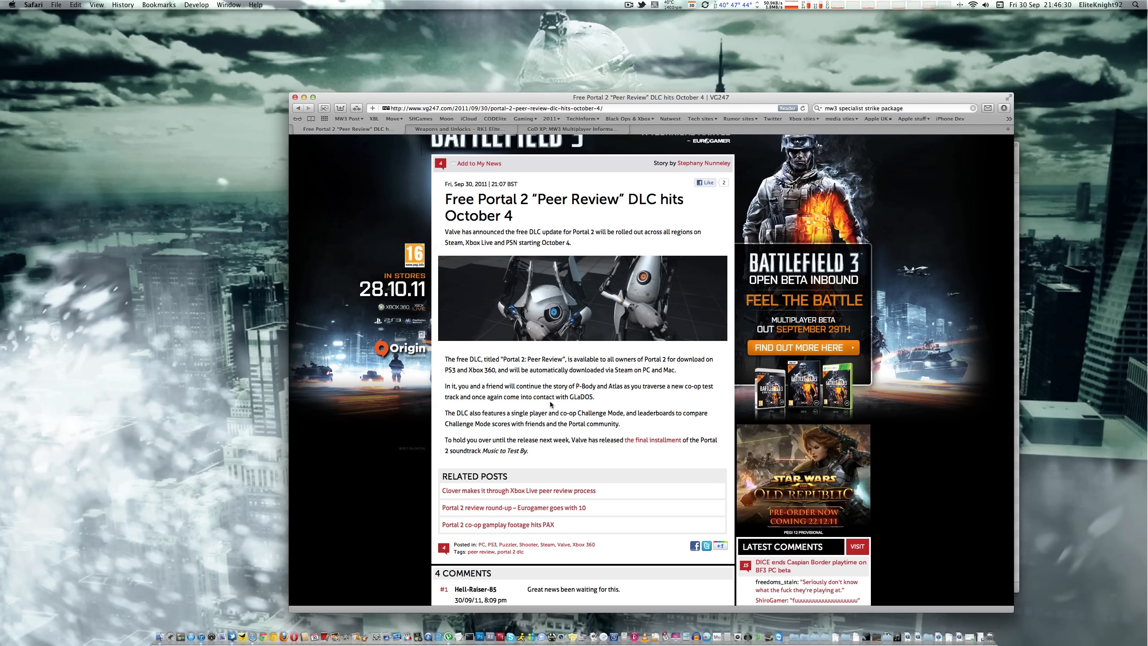
{"action": "mouse_move", "coordinate": [530, 390]}
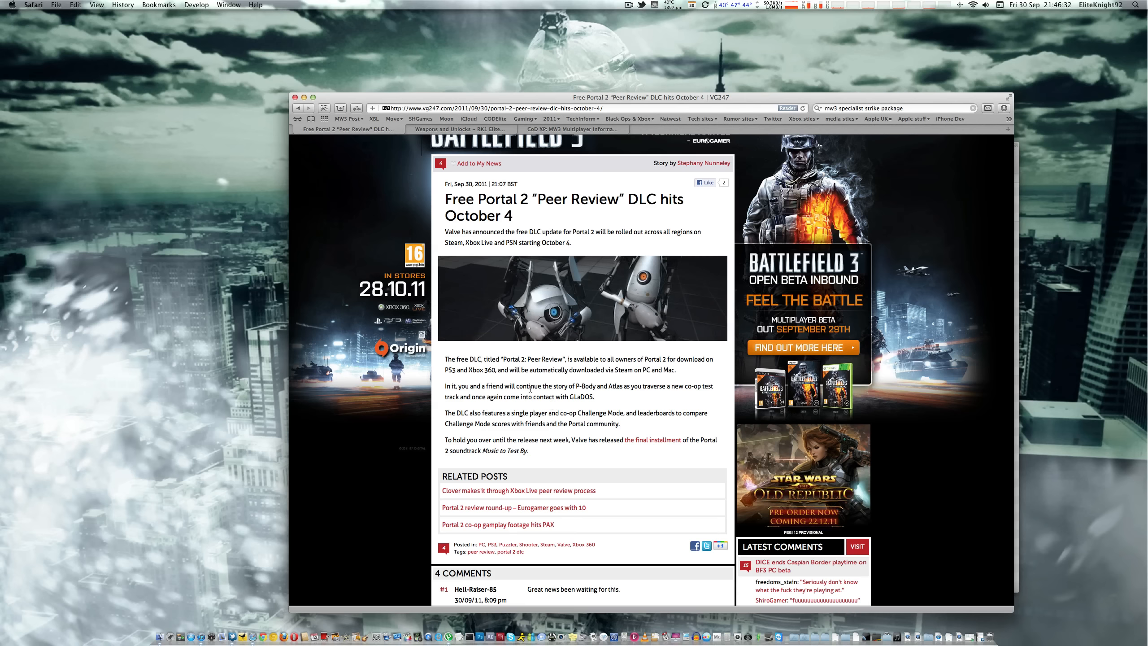